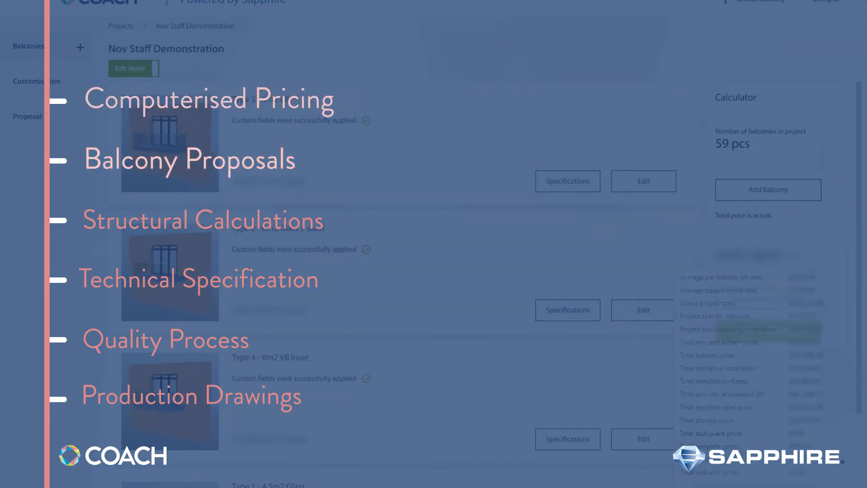
{"action": "left_click", "coordinate": [189, 160]}
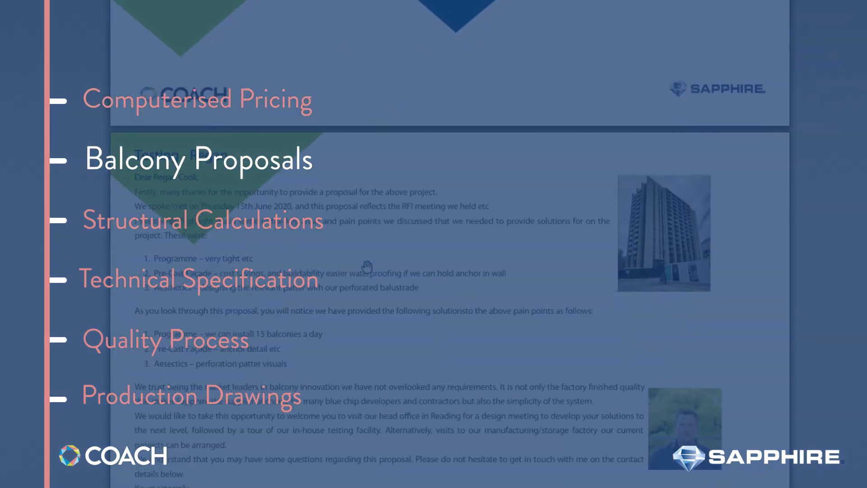